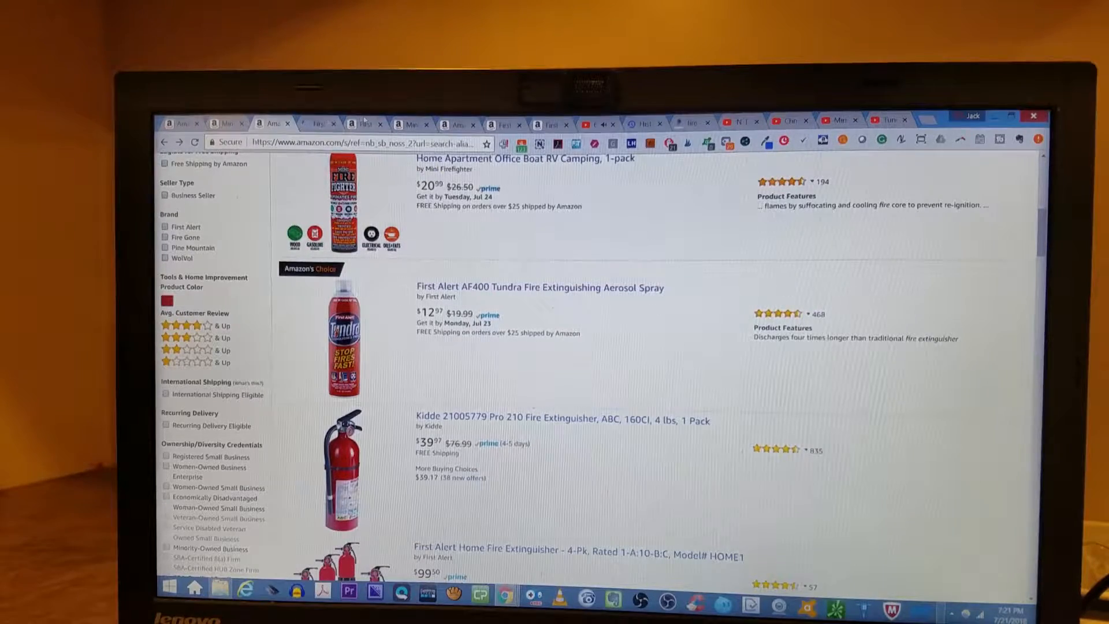
- Open the Mini Firefighter extinguisher listing and skim down and back up its product page
{"action": "left_click", "coordinate": [539, 287]}
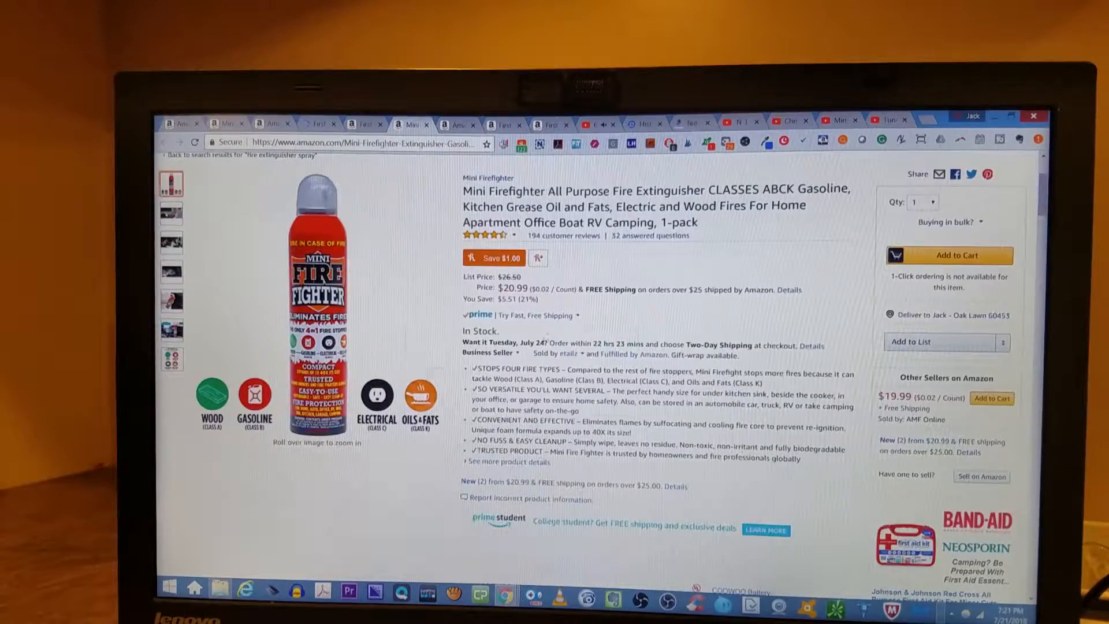
{"action": "scroll", "scroll_direction": "down", "scroll_amount": 3}
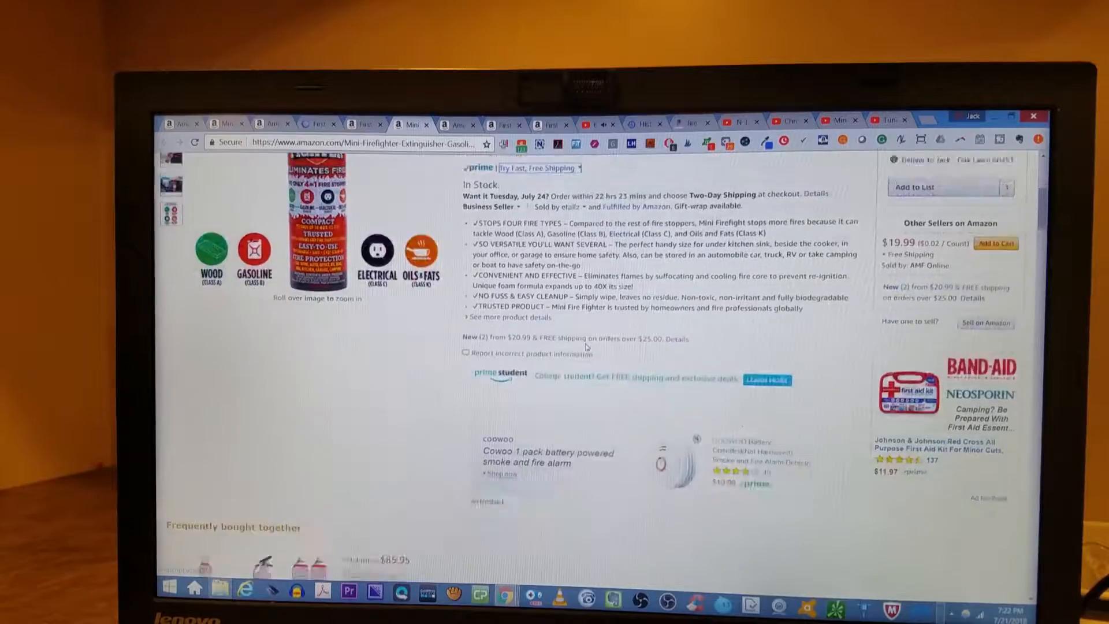
{"action": "scroll", "scroll_direction": "down", "scroll_amount": 3}
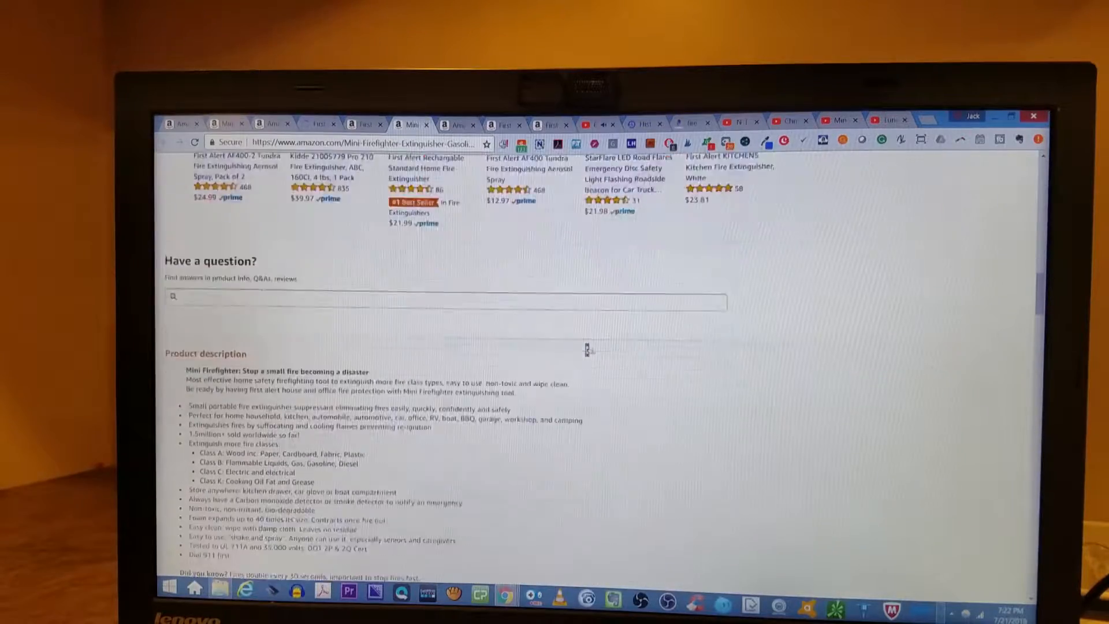
{"action": "scroll", "scroll_direction": "down", "scroll_amount": 3}
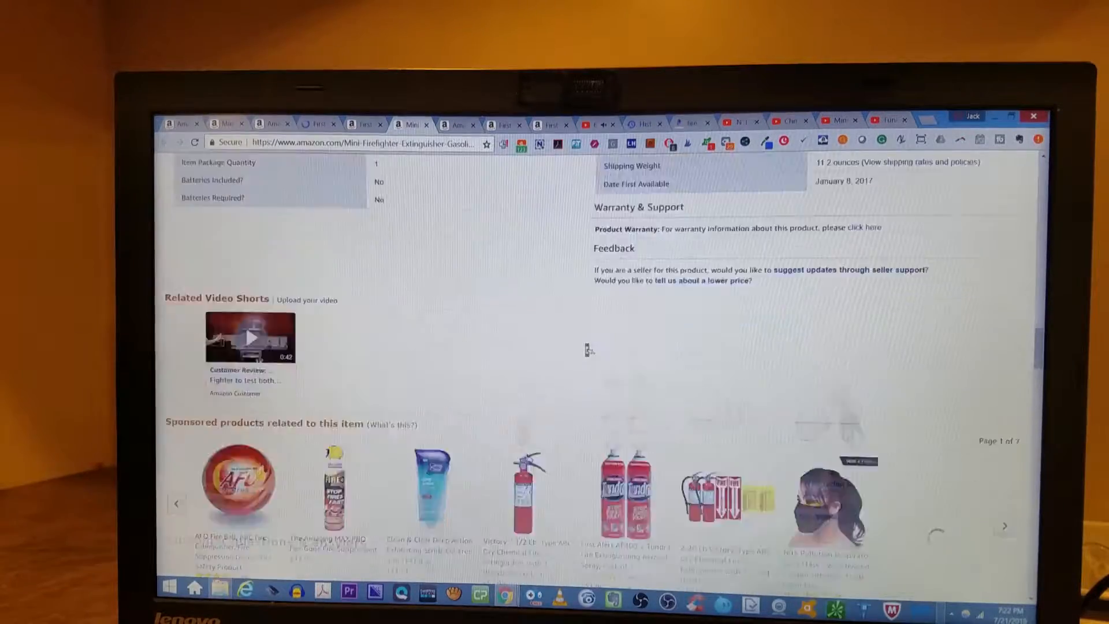
{"action": "scroll", "scroll_direction": "up", "scroll_amount": 3}
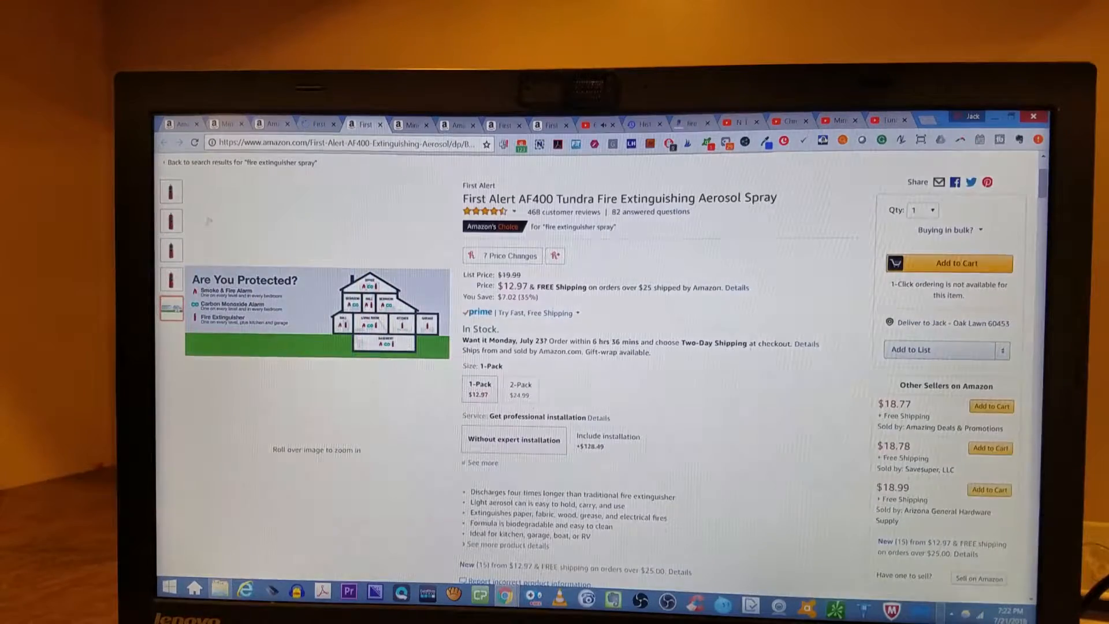
- Switch to the YouTube video of the Mini Firefighter putting out a Feisty Pets fire
{"action": "left_click", "coordinate": [171, 249]}
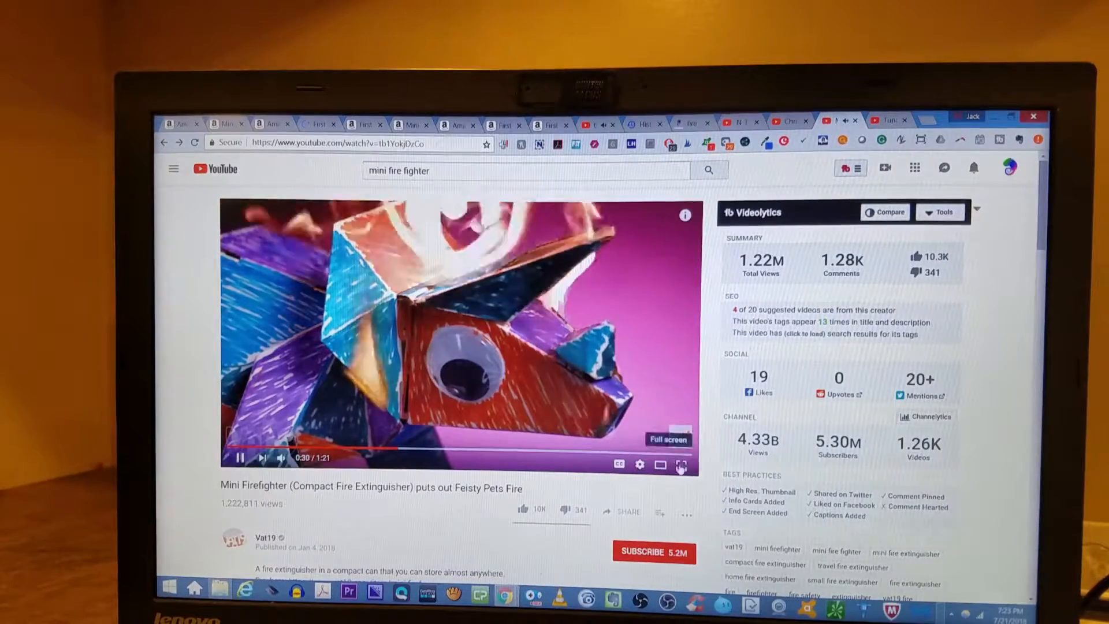
- Watch the Mini Firefighter video full screen, then return to the Amazon extinguisher search results
{"action": "left_click", "coordinate": [681, 465]}
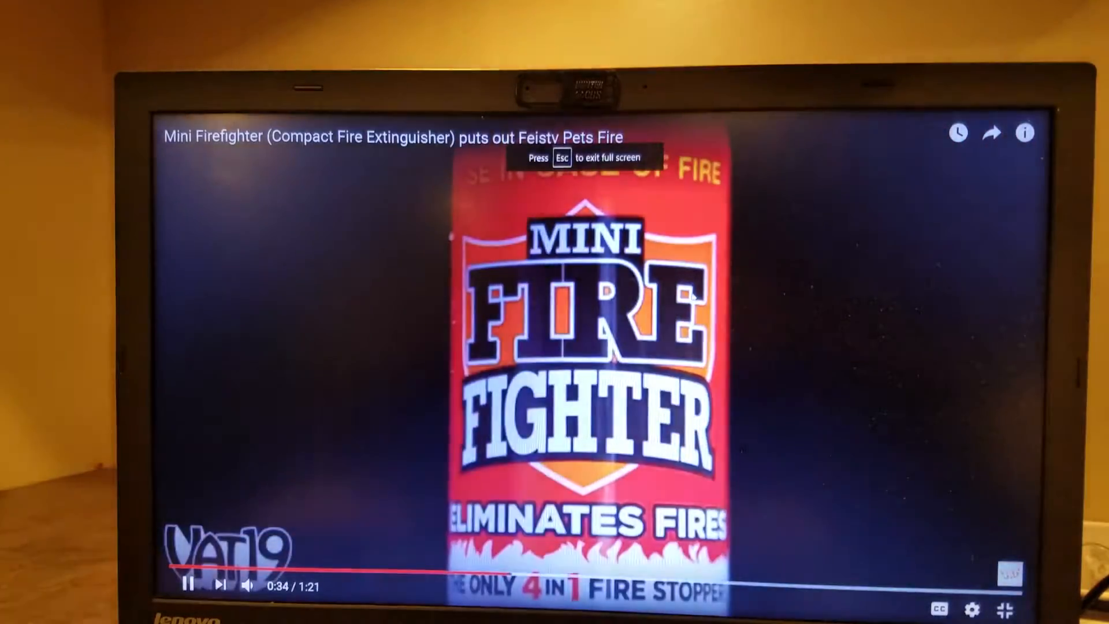
{"action": "key", "text": "Escape"}
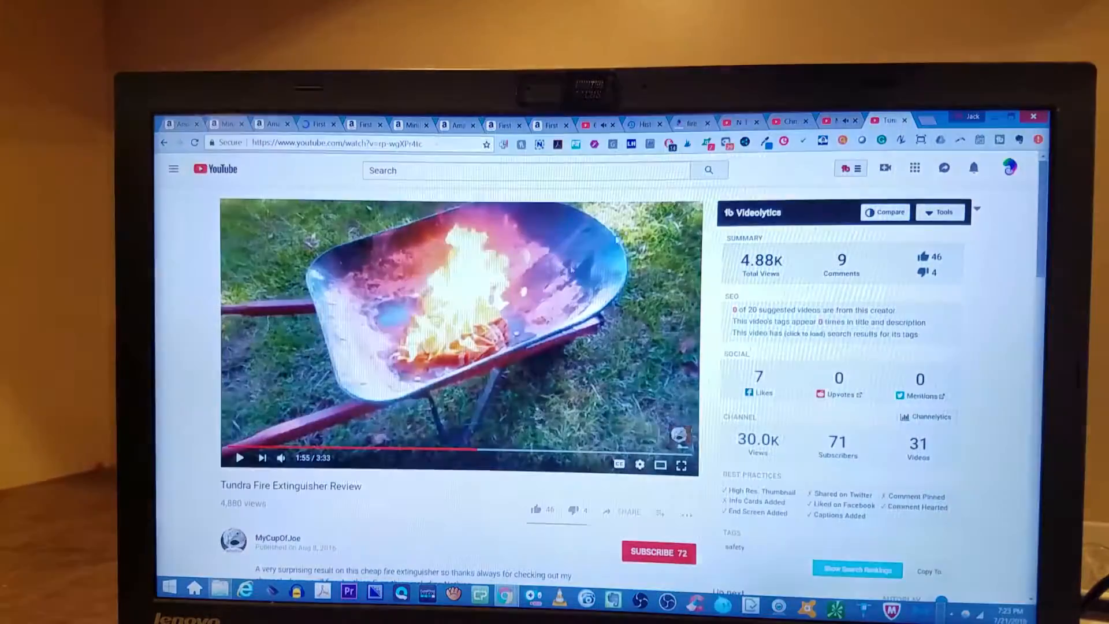
{"action": "left_click", "coordinate": [240, 458]}
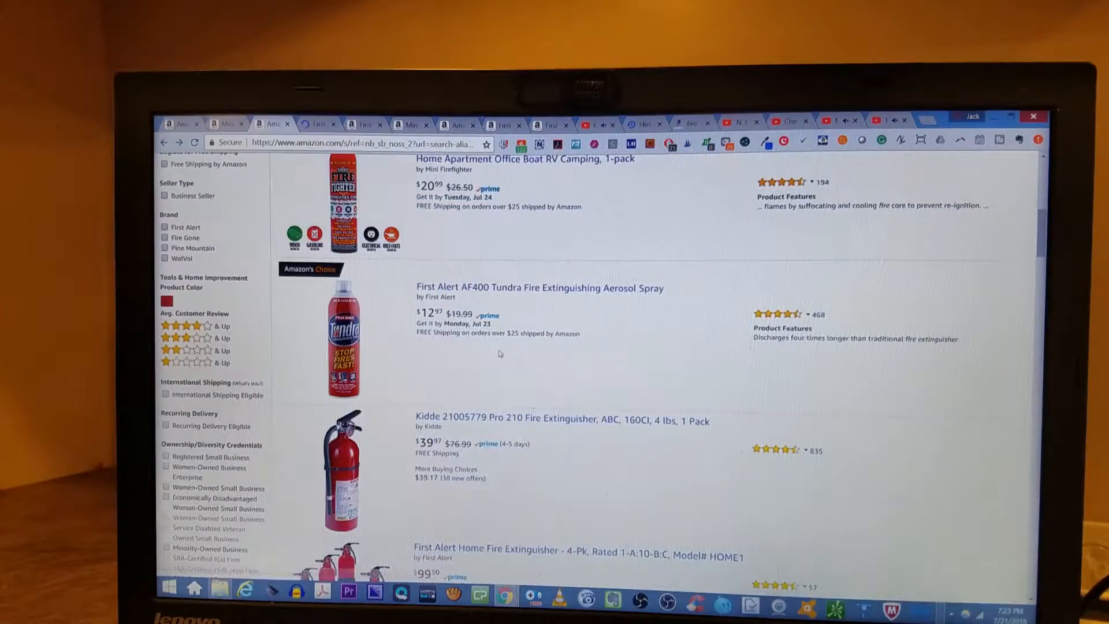
- Open the First Alert Tundra spray listing from the results and look down its page
{"action": "scroll", "scroll_direction": "down", "scroll_amount": 3}
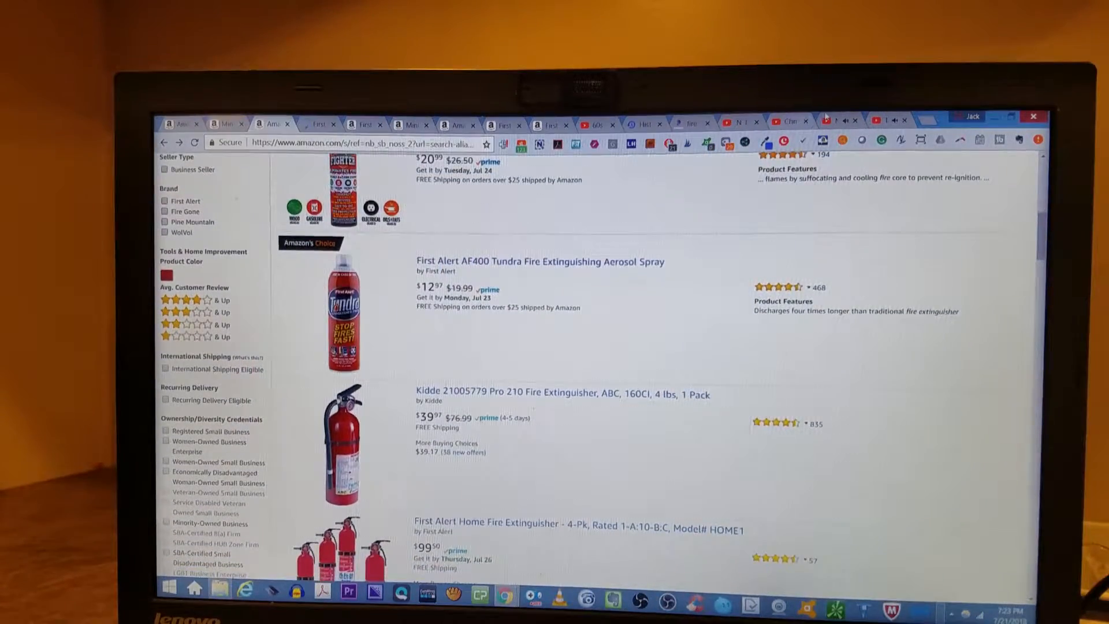
{"action": "left_click", "coordinate": [540, 261]}
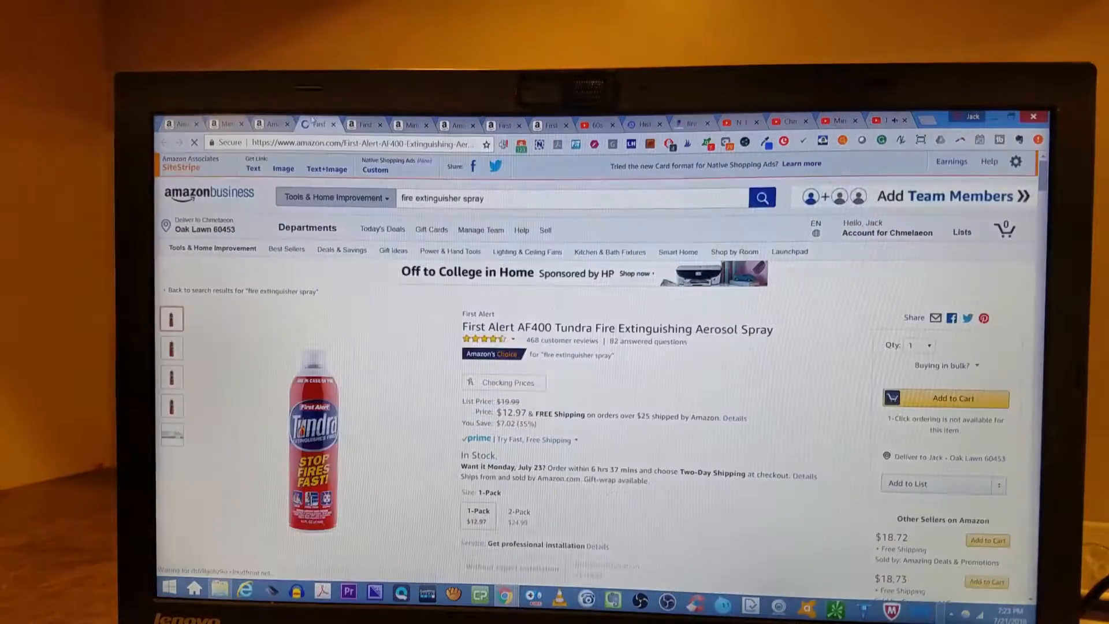
{"action": "scroll", "scroll_direction": "down", "scroll_amount": 3}
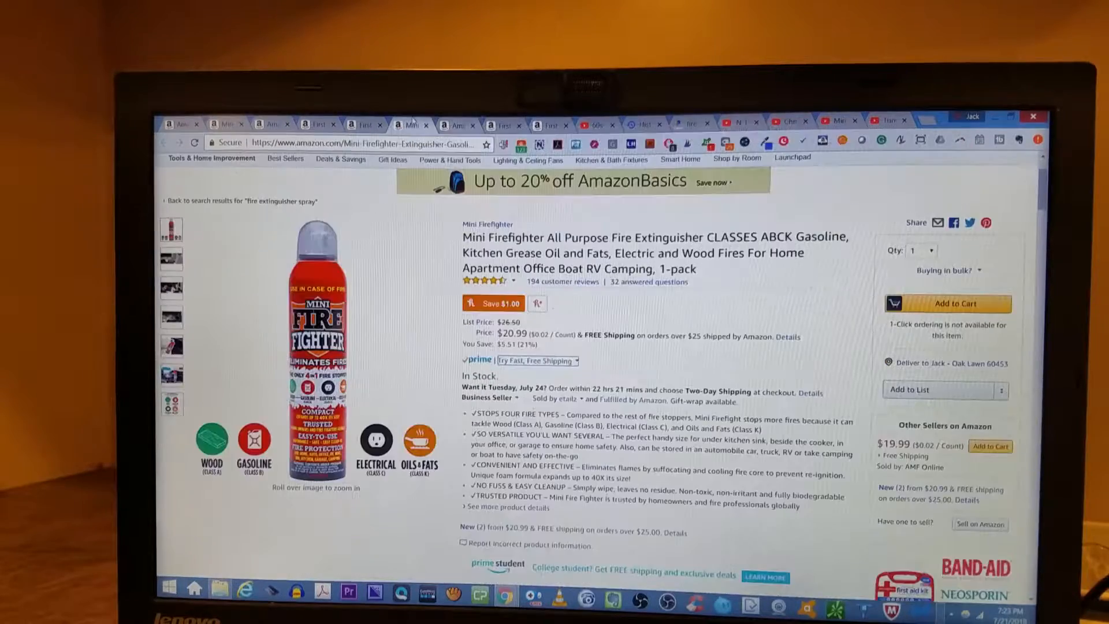
{"action": "mouse_move", "coordinate": [448, 125]}
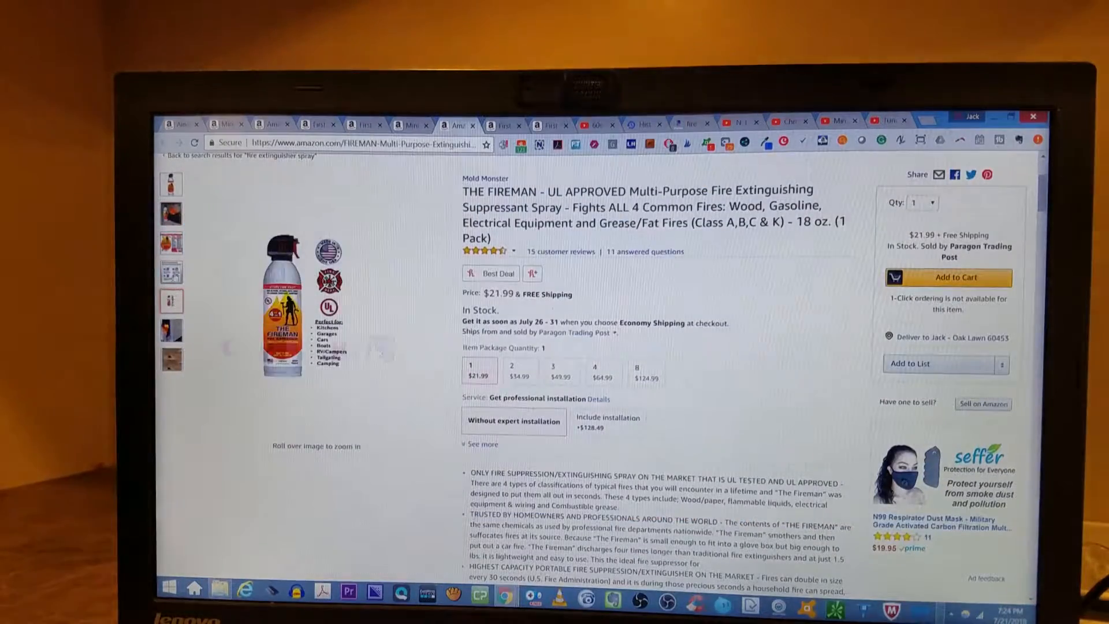
- View the Fireman spray's fire demonstration photo and scroll through the Tundra page details
{"action": "left_click", "coordinate": [171, 185]}
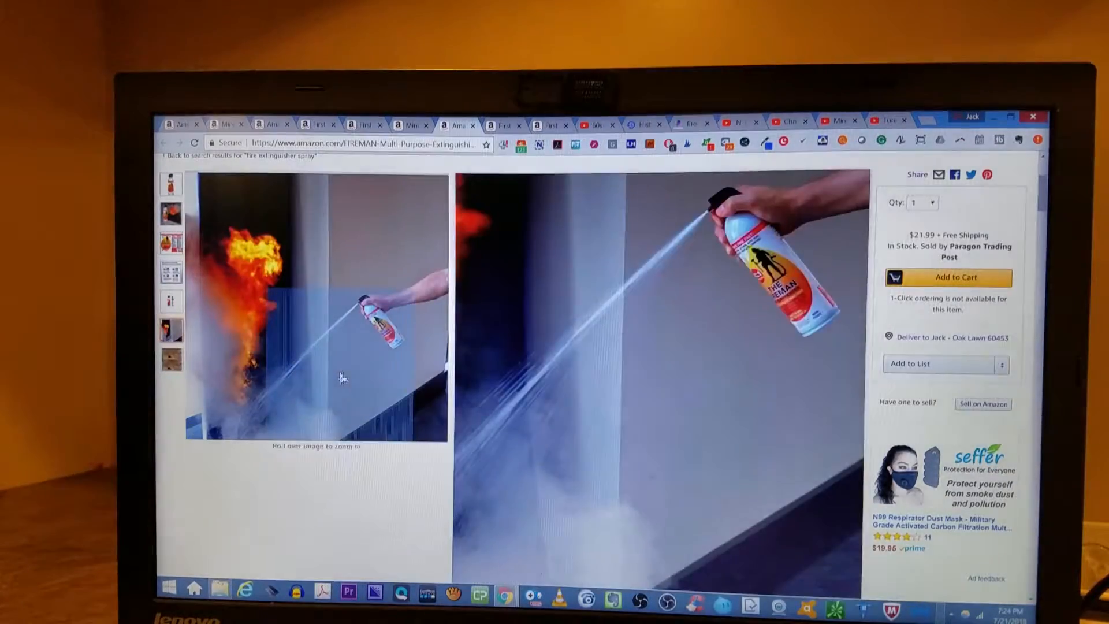
{"action": "scroll", "scroll_direction": "down", "scroll_amount": 3}
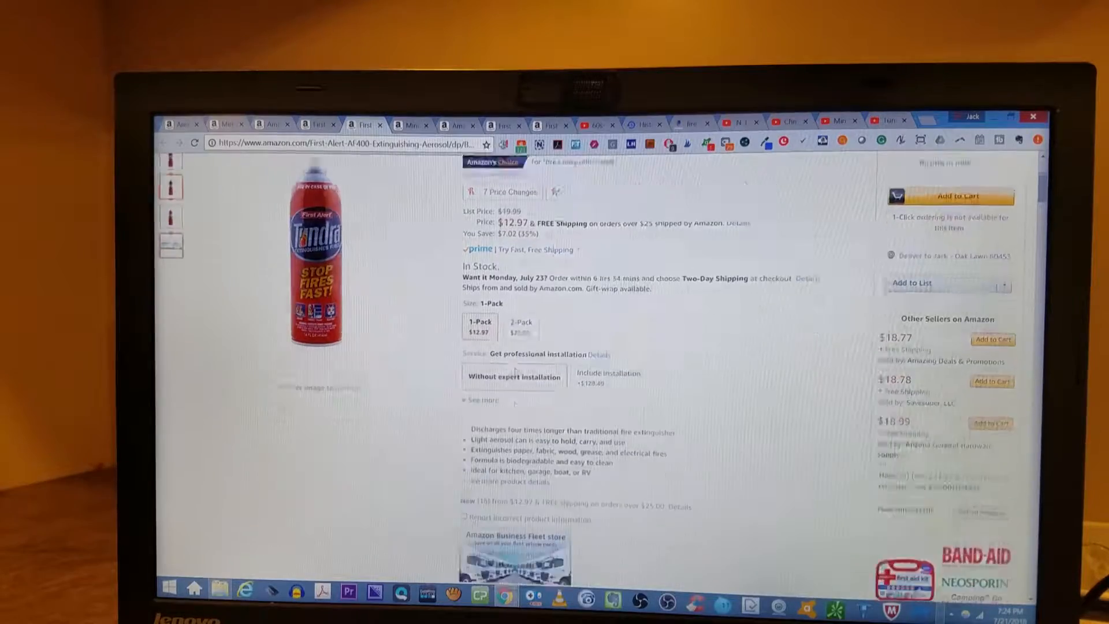
{"action": "scroll", "scroll_direction": "down", "scroll_amount": 3}
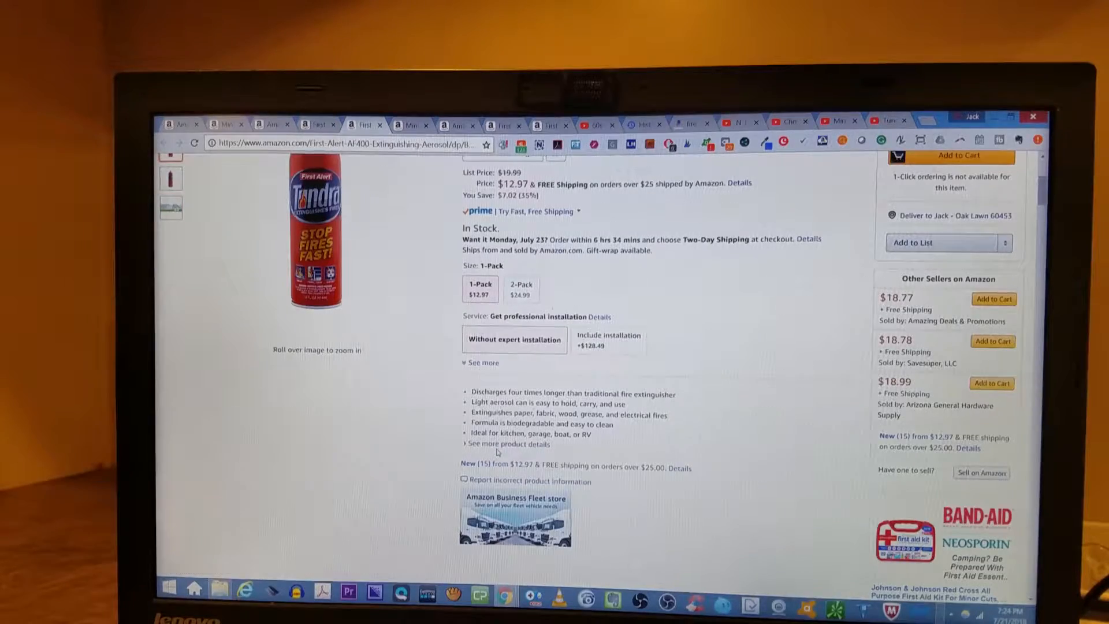
{"action": "scroll", "scroll_direction": "down", "scroll_amount": 3}
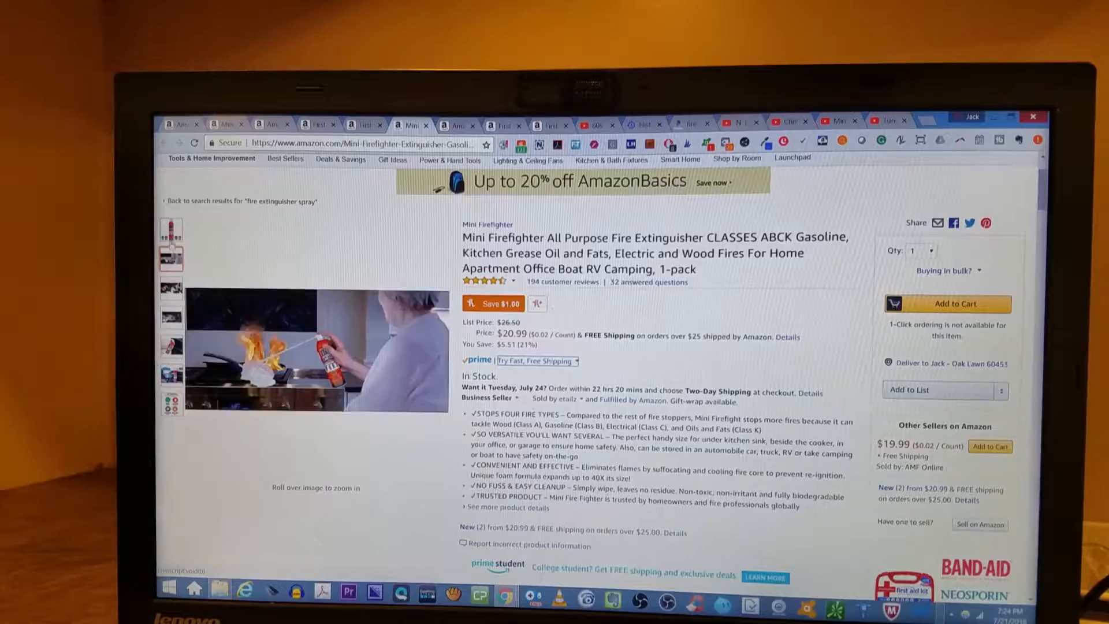
- Play the Customer Review video from Related Video Shorts on the Mini Firefighter page
{"action": "scroll", "scroll_direction": "down", "scroll_amount": 3}
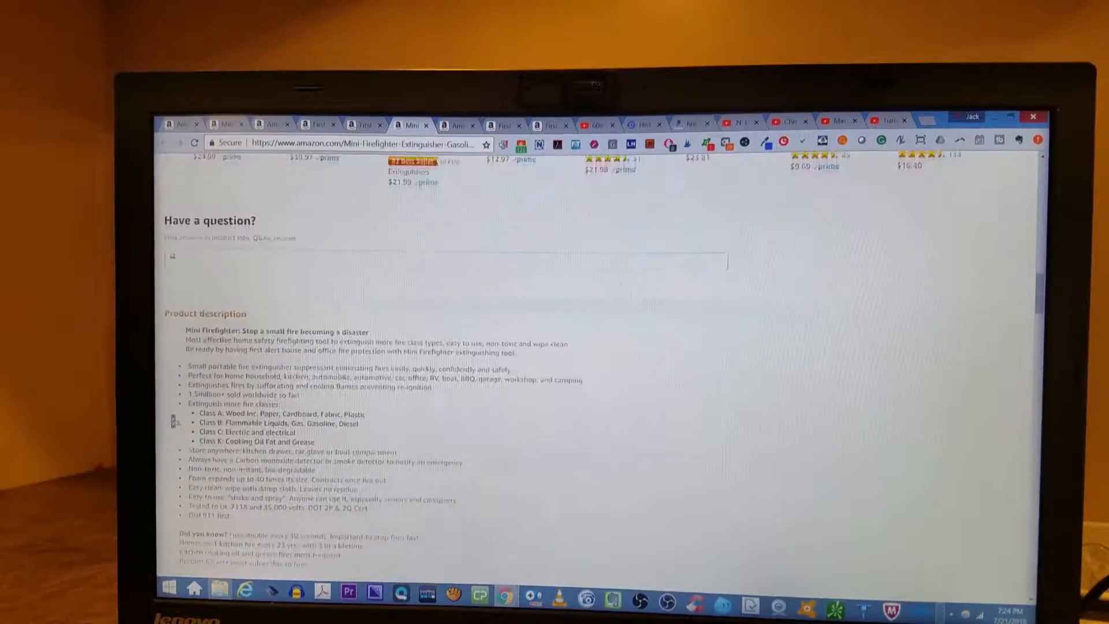
{"action": "scroll", "scroll_direction": "down", "scroll_amount": 3}
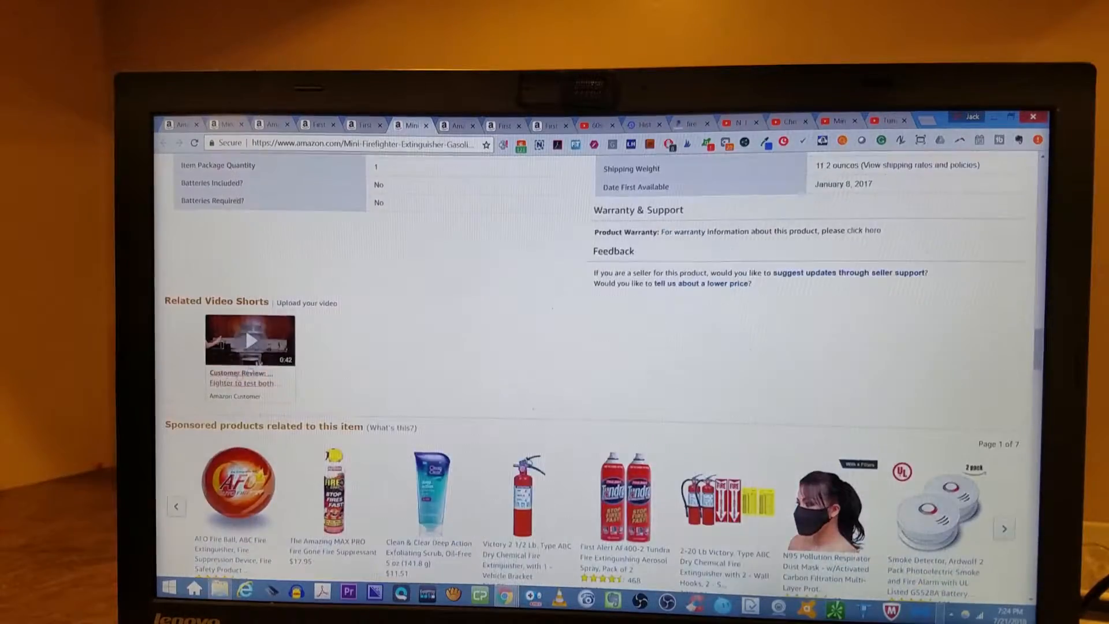
{"action": "left_click", "coordinate": [249, 339]}
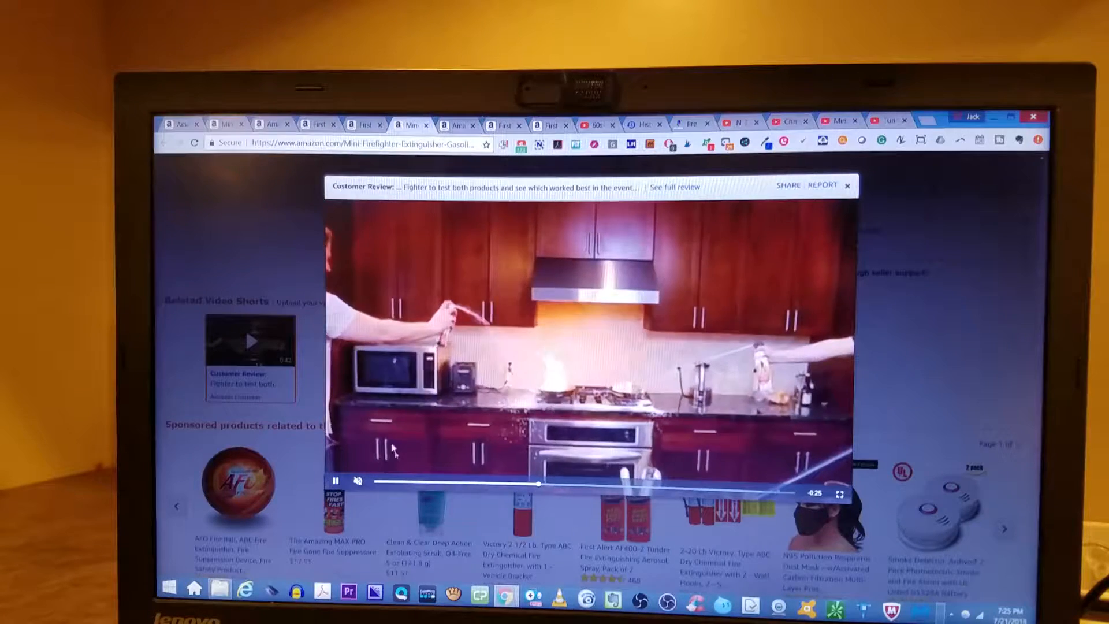
- Pause the customer review video and move to the First Alert AF400 Tundra page
{"action": "left_click", "coordinate": [334, 480]}
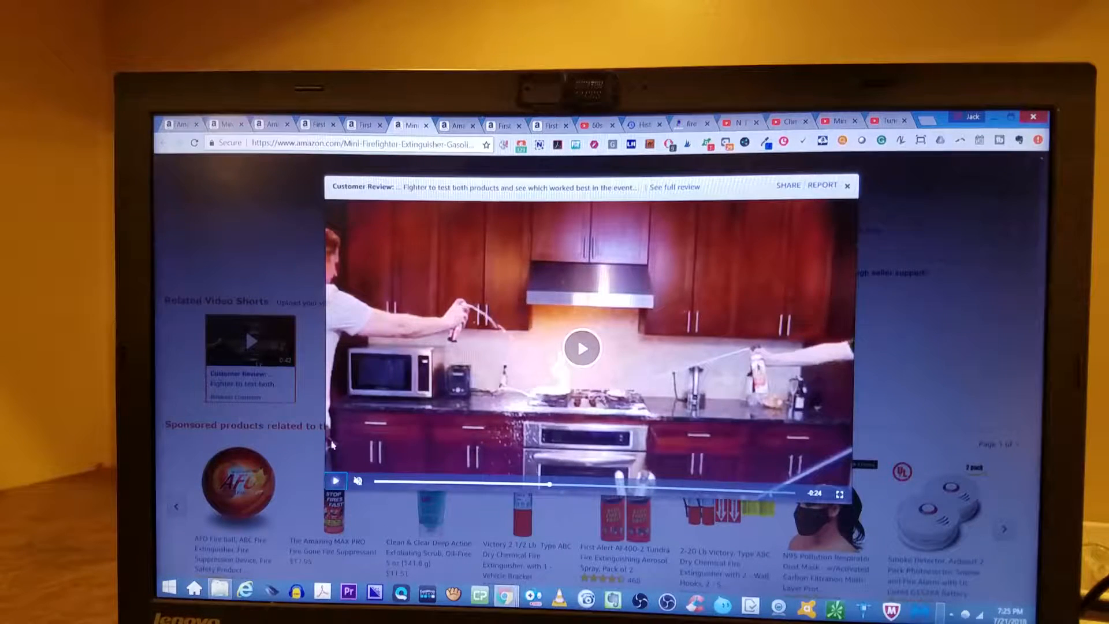
{"action": "left_click", "coordinate": [581, 347]}
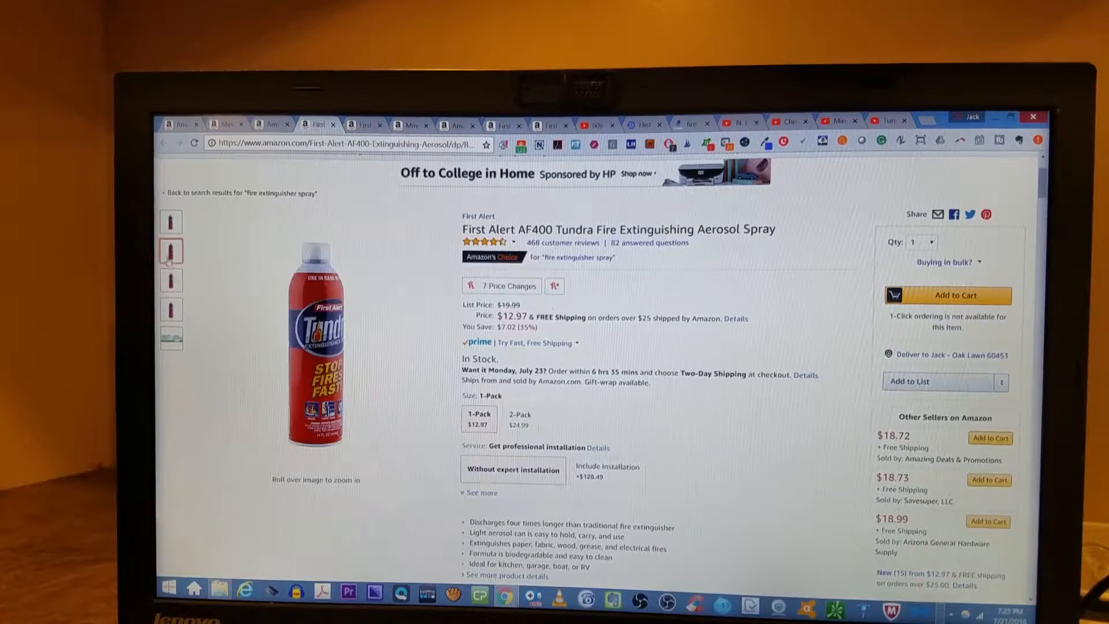
- Return to the Mini Firefighter page and close the paused customer review video pop-up
{"action": "left_click", "coordinate": [171, 280]}
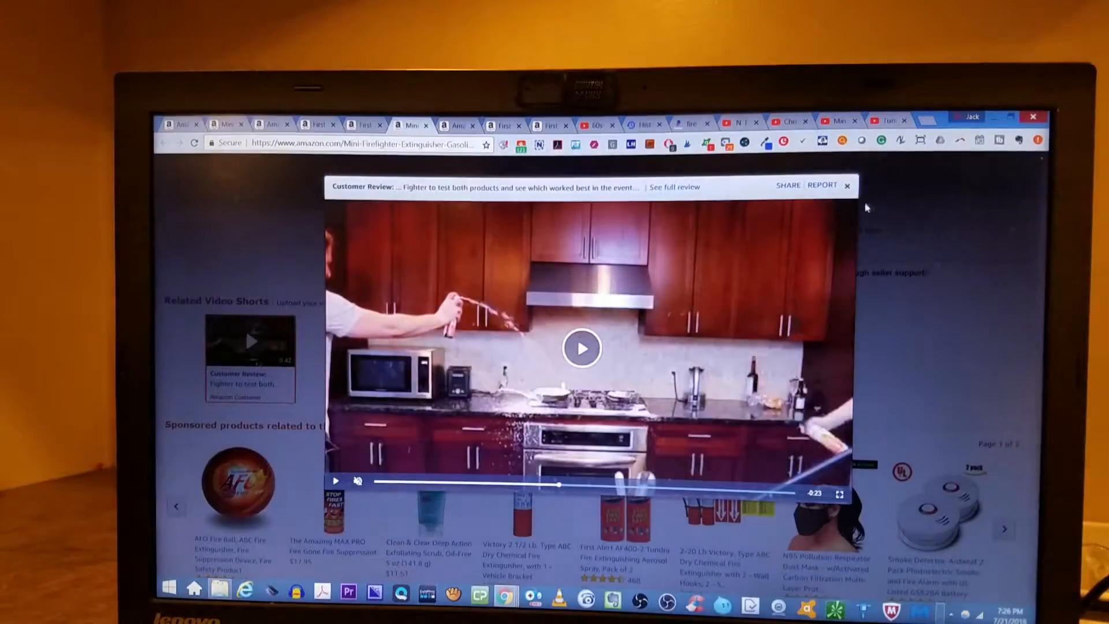
{"action": "left_click", "coordinate": [847, 185]}
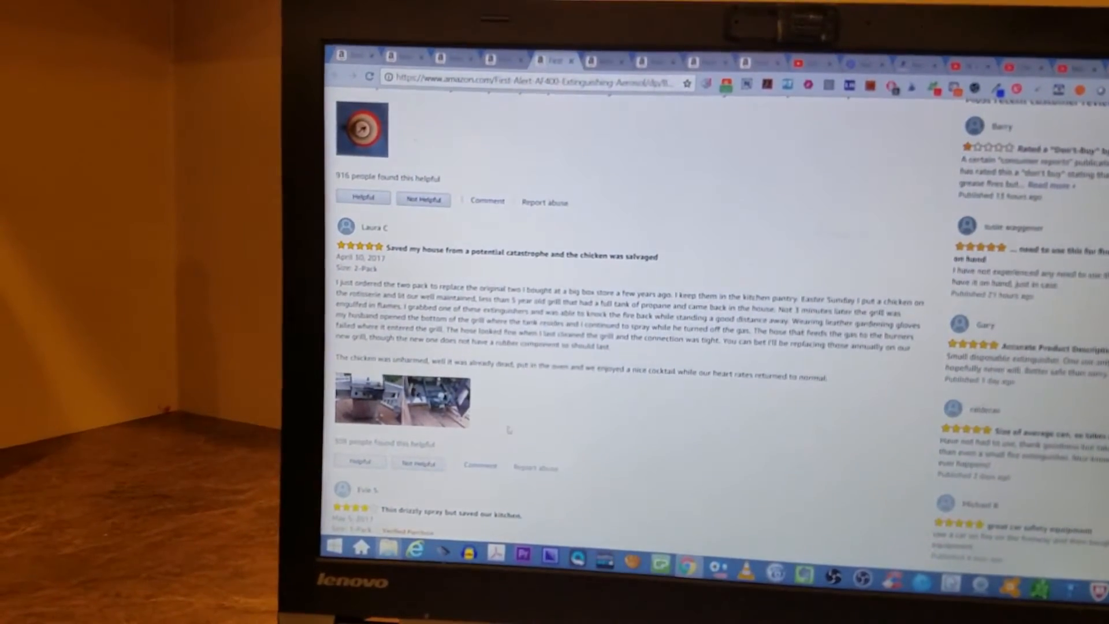
- Scroll through Mini Firefighter reviews and down to the Fireman page's Related Video Shorts
{"action": "scroll", "scroll_direction": "down", "scroll_amount": 3}
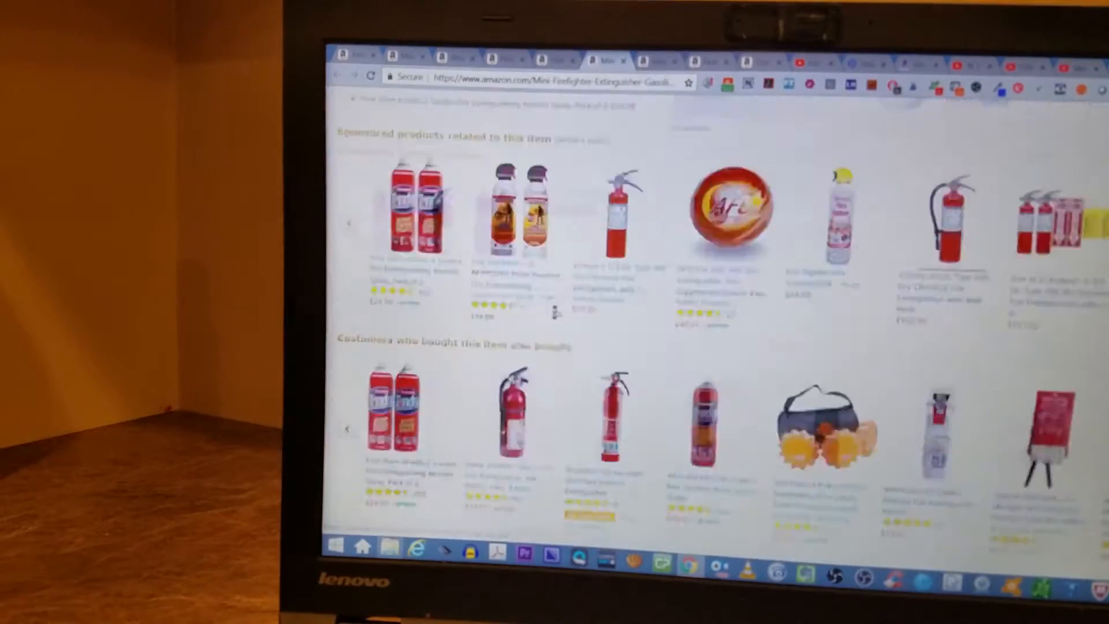
{"action": "scroll", "scroll_direction": "up", "scroll_amount": 3}
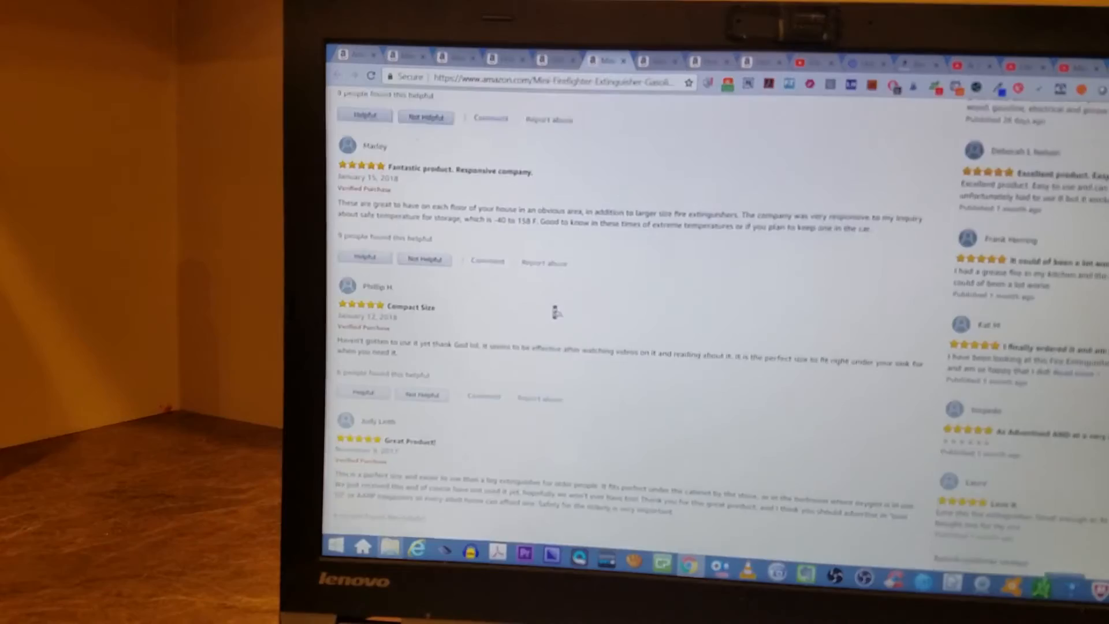
{"action": "scroll", "scroll_direction": "down", "scroll_amount": 3}
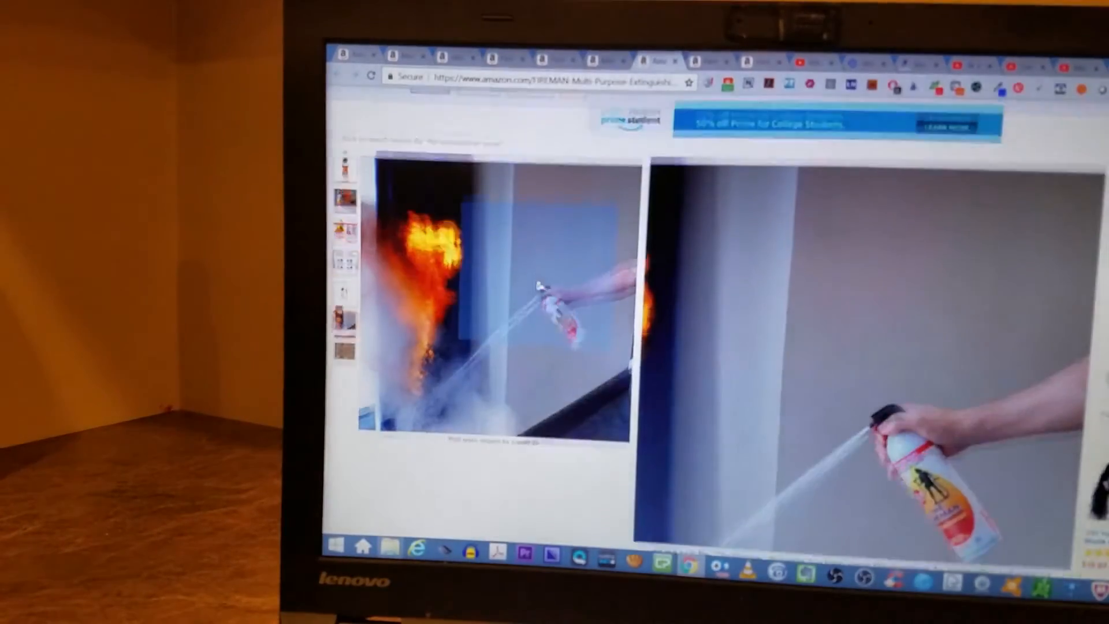
{"action": "scroll", "scroll_direction": "down", "scroll_amount": 3}
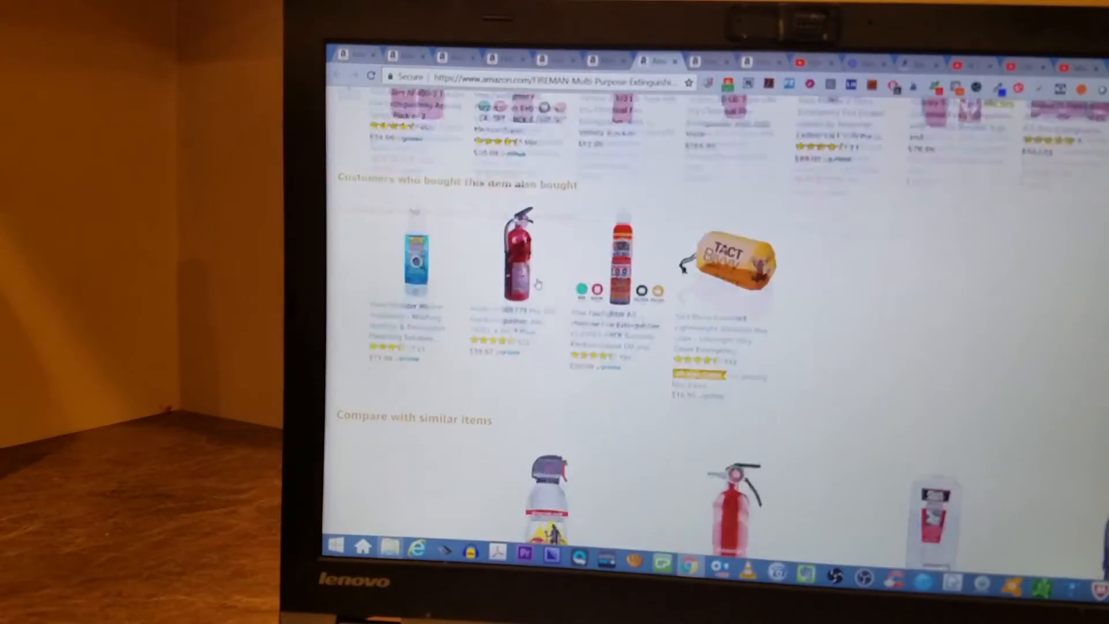
{"action": "scroll", "scroll_direction": "up", "scroll_amount": 3}
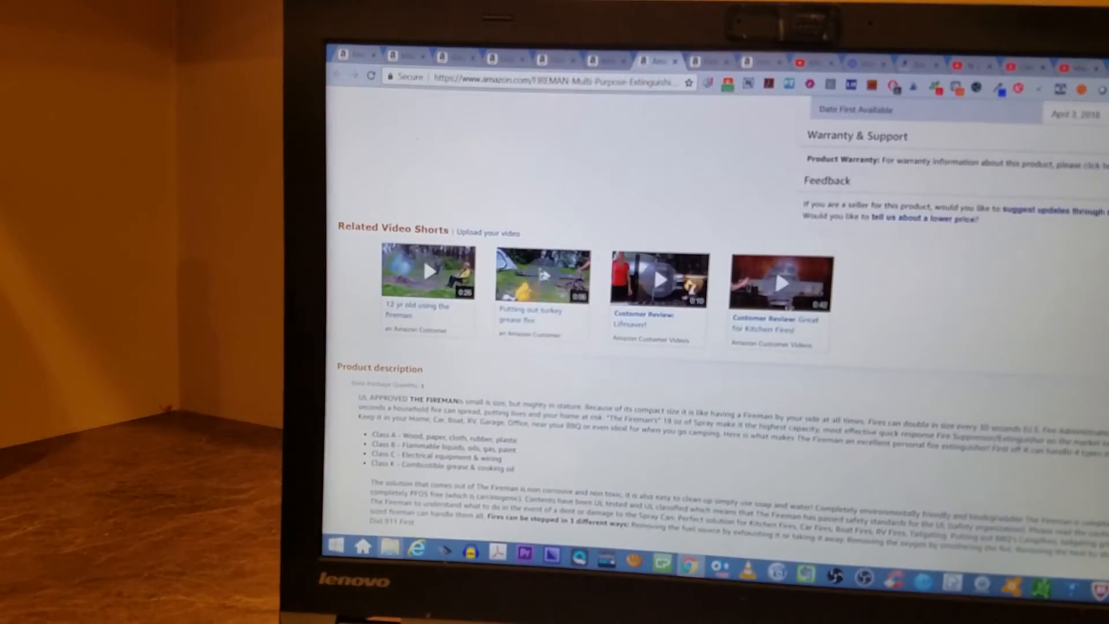
{"action": "scroll", "scroll_direction": "down", "scroll_amount": 3}
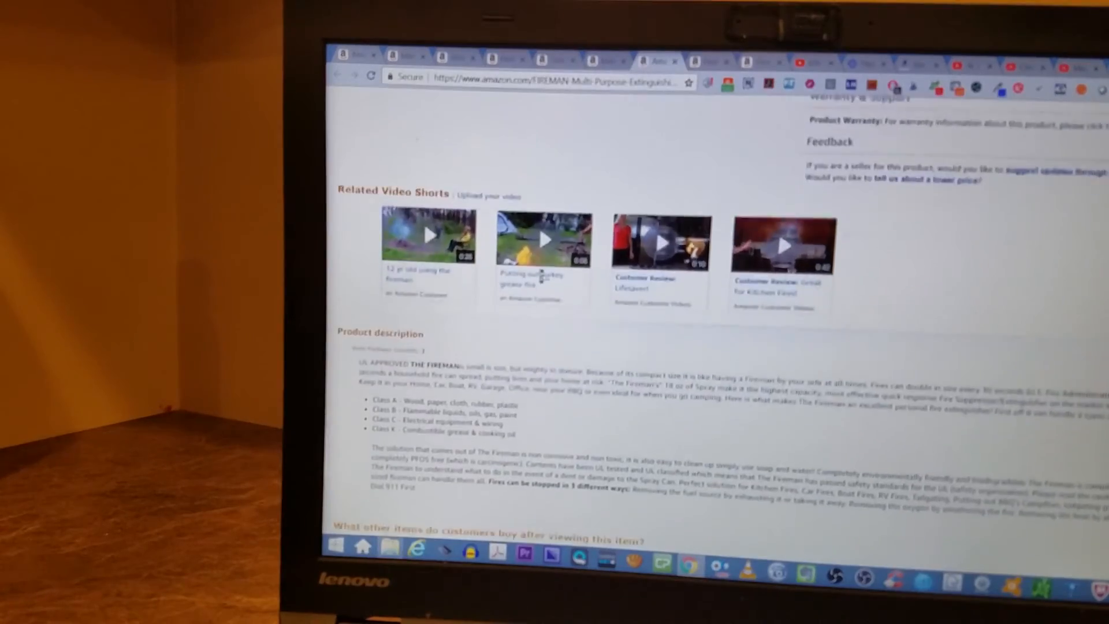